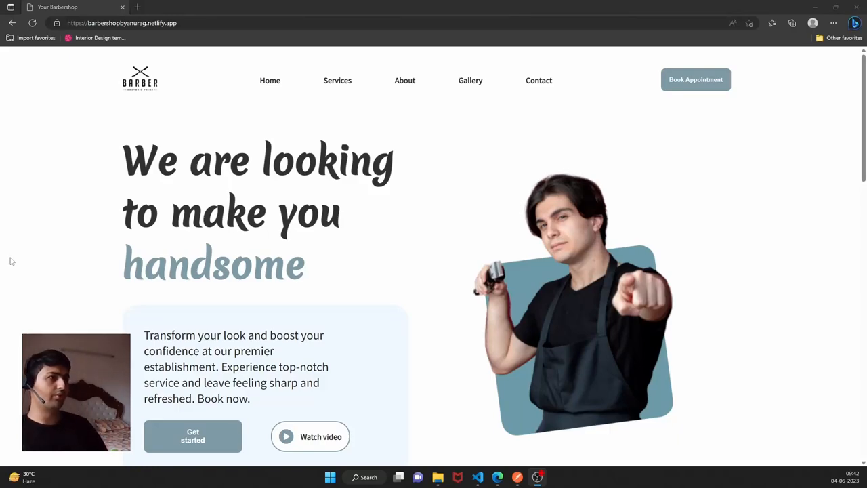
mouse_move(102, 227)
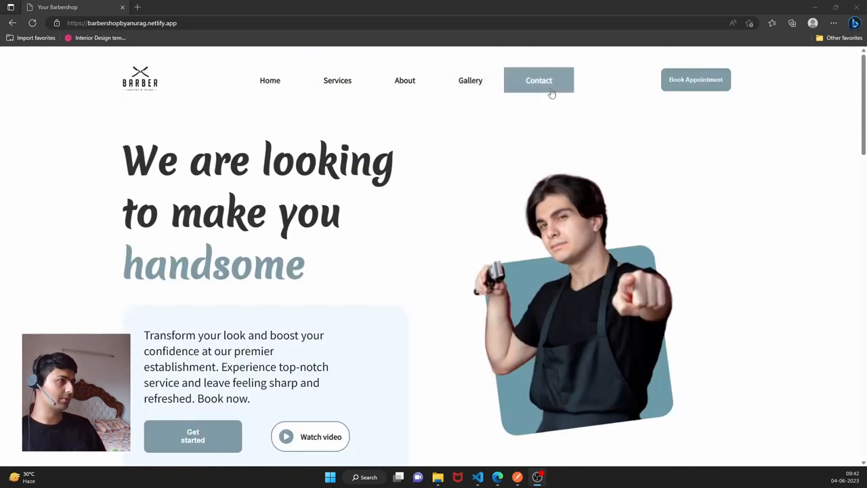
Step: Open the booking popup, view and close the full service price list, and scroll down
left_click(696, 80)
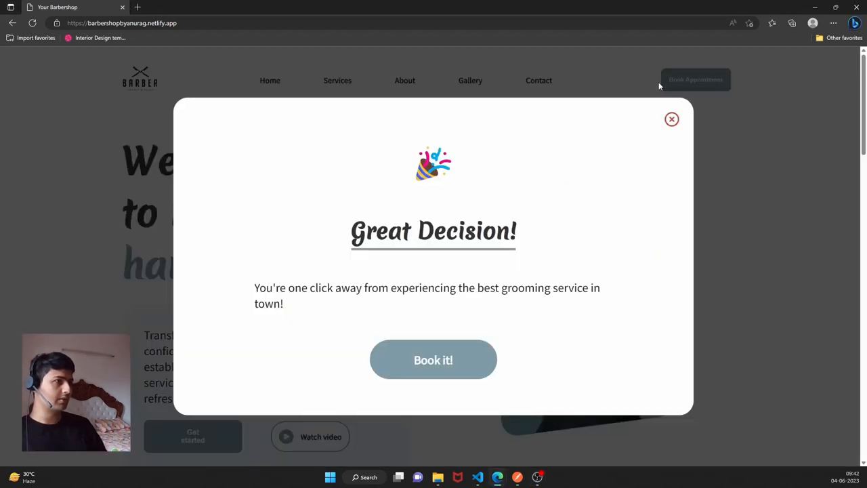
left_click(433, 359)
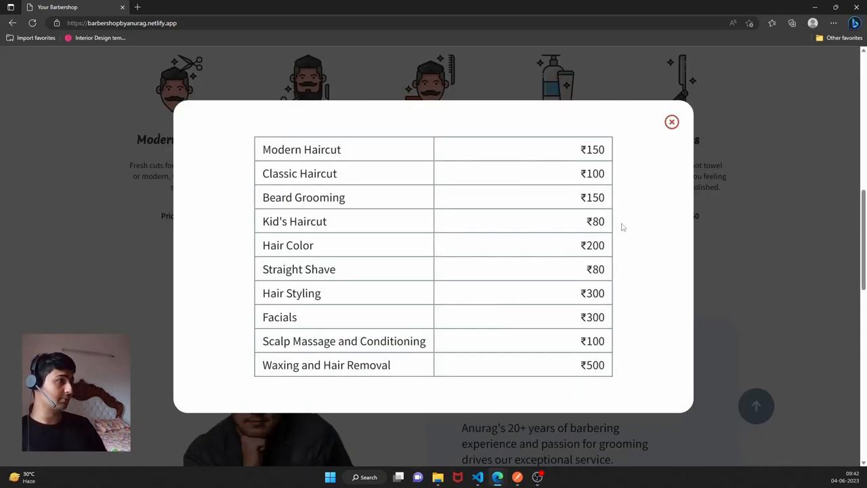
left_click(671, 122)
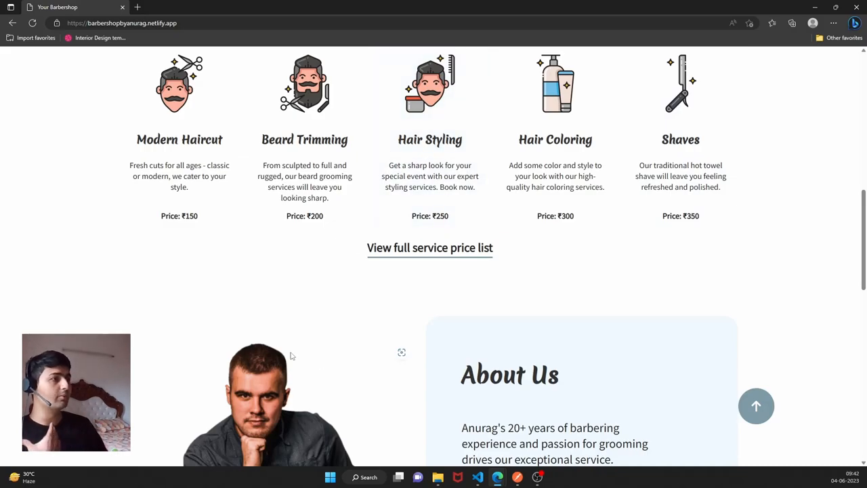
scroll("down", 3)
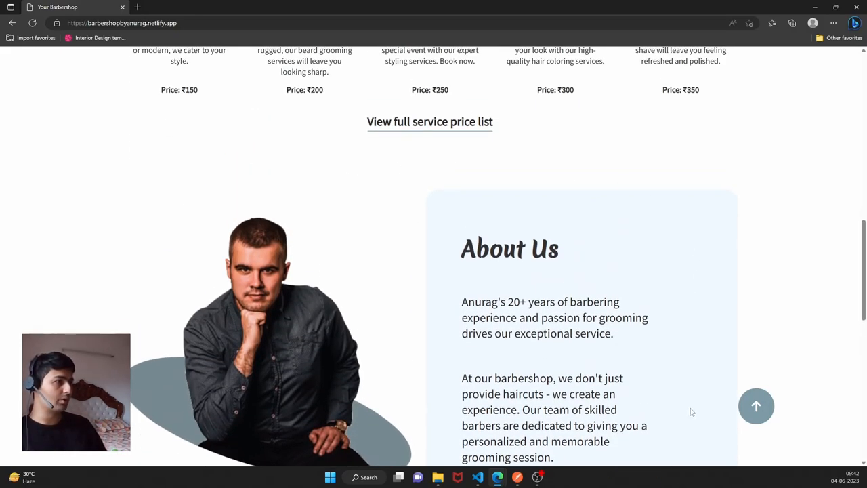
scroll("down", 3)
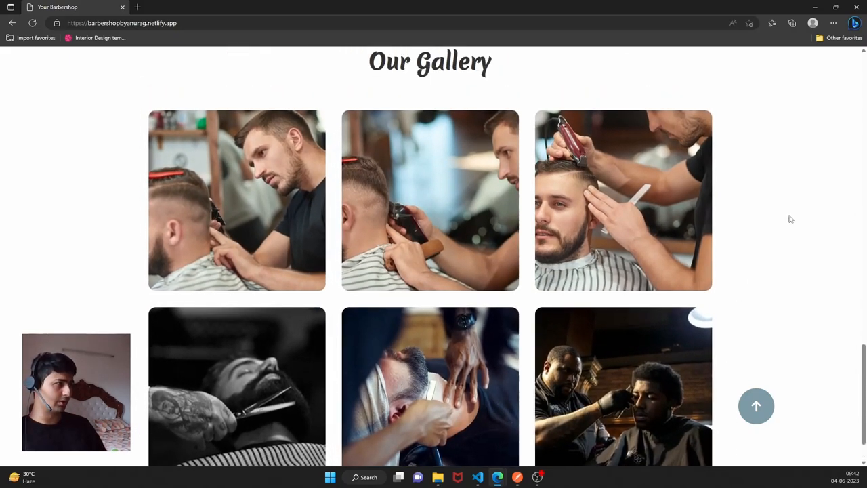
Step: Scroll back up and open the browser developer tools with F12
scroll("up", 3)
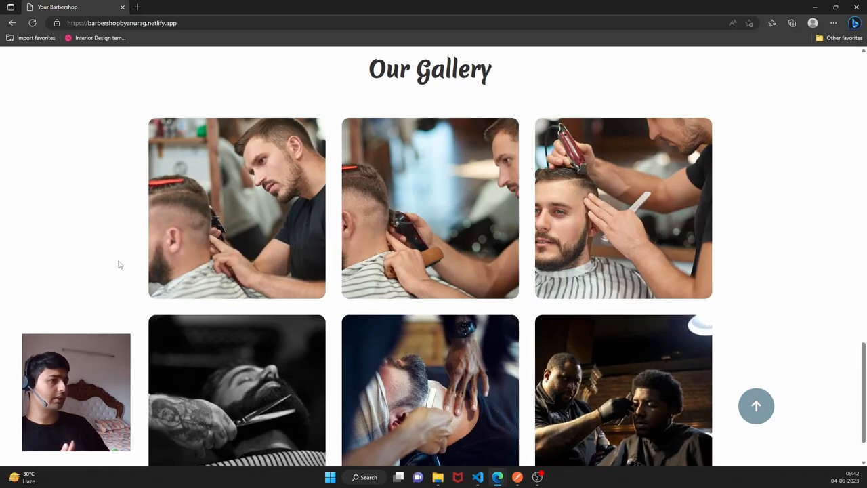
mouse_move(102, 270)
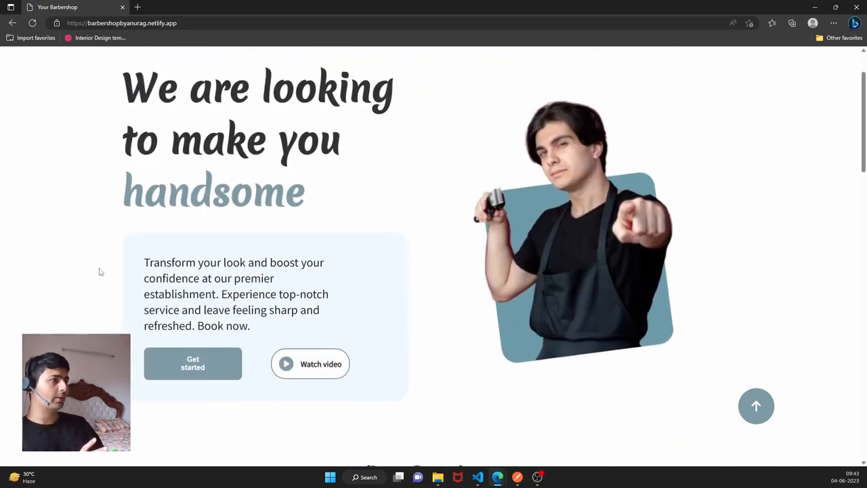
scroll("down", 3)
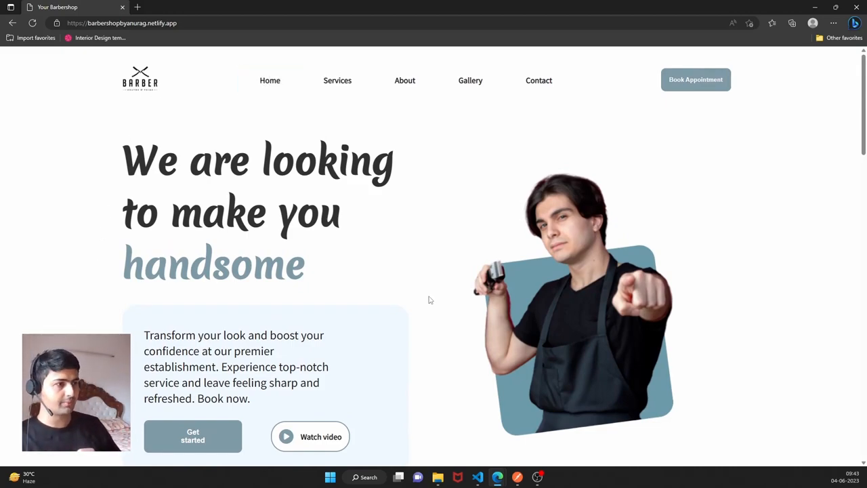
key("F12")
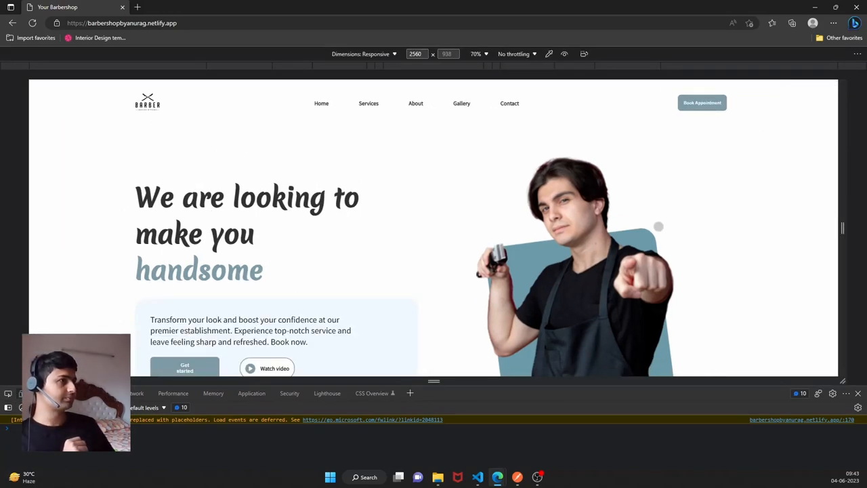
mouse_move(431, 197)
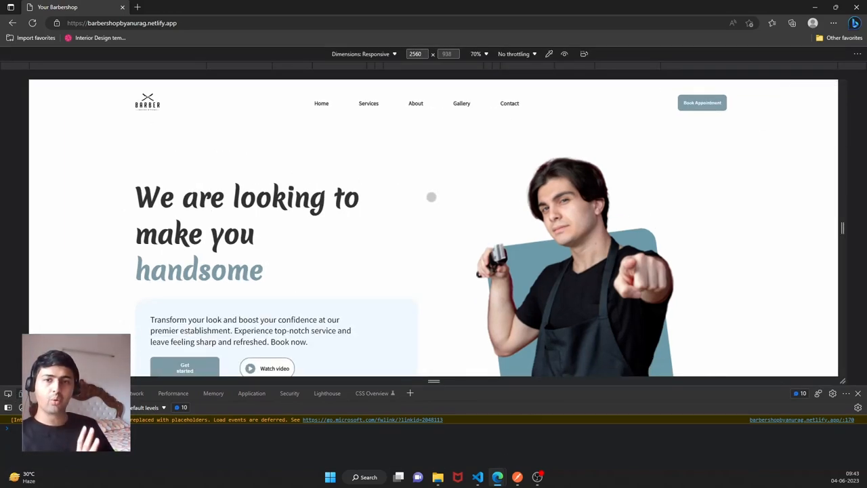
mouse_move(396, 261)
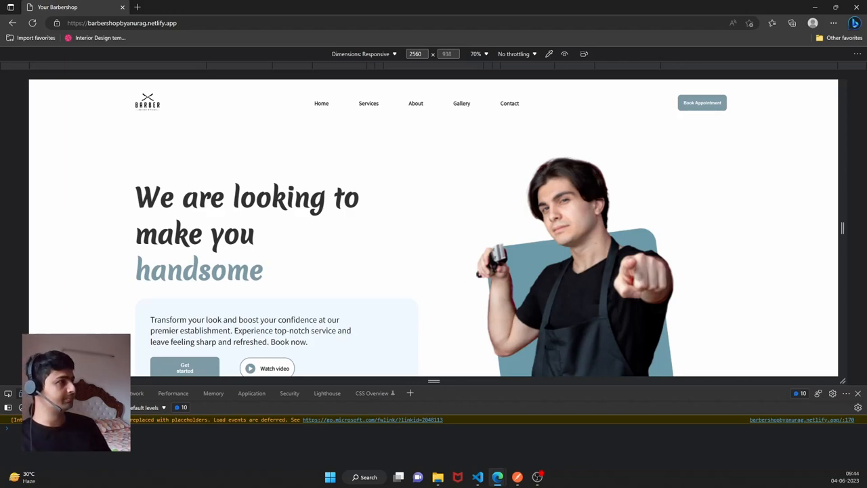
Step: Narrow the viewport from about 2420 through 1853 and 1739 down to 1319 pixels
left_click_drag(843, 229, 820, 229)
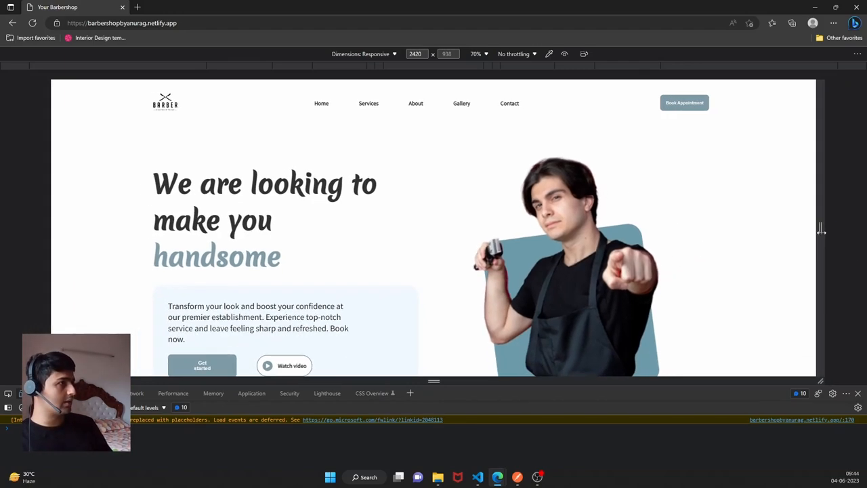
left_click_drag(822, 229, 809, 229)
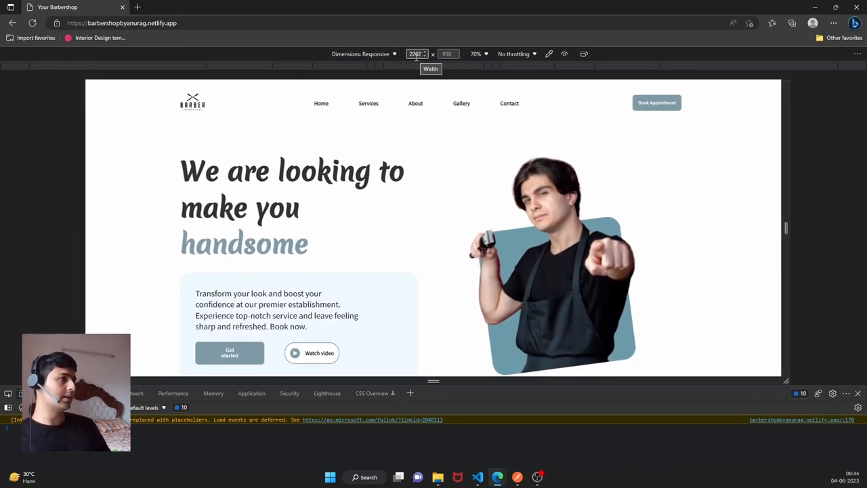
left_click_drag(786, 227, 732, 228)
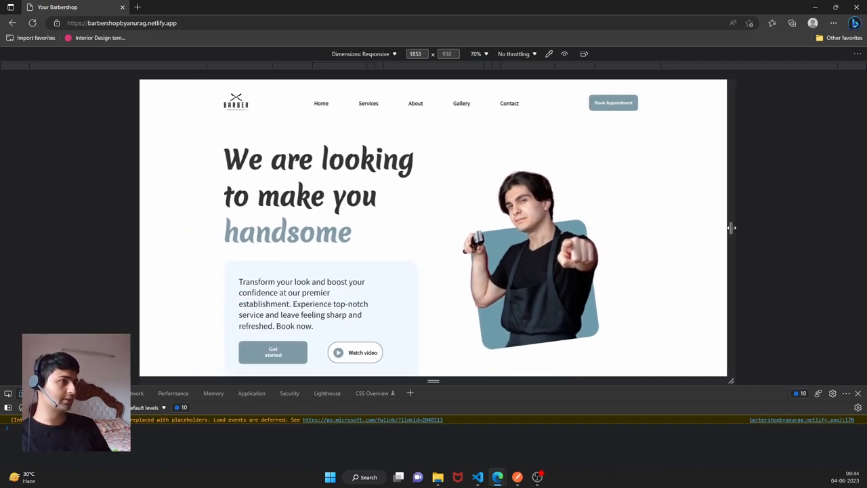
left_click_drag(731, 228, 725, 227)
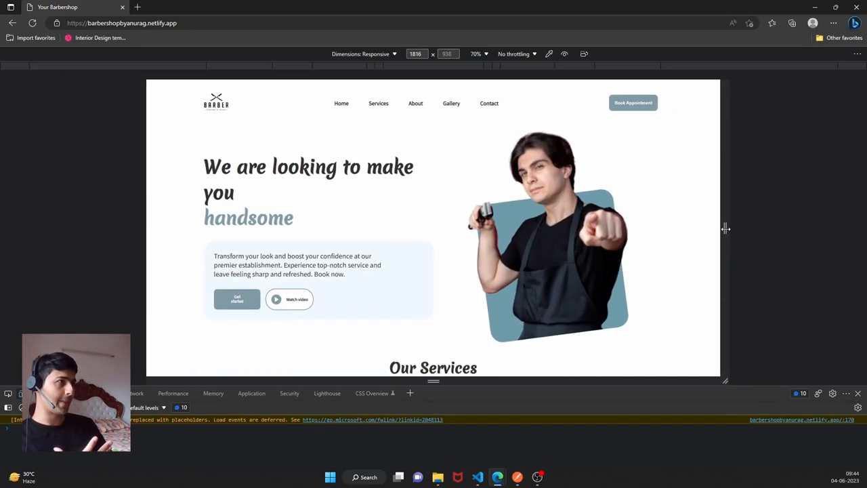
left_click_drag(725, 228, 729, 228)
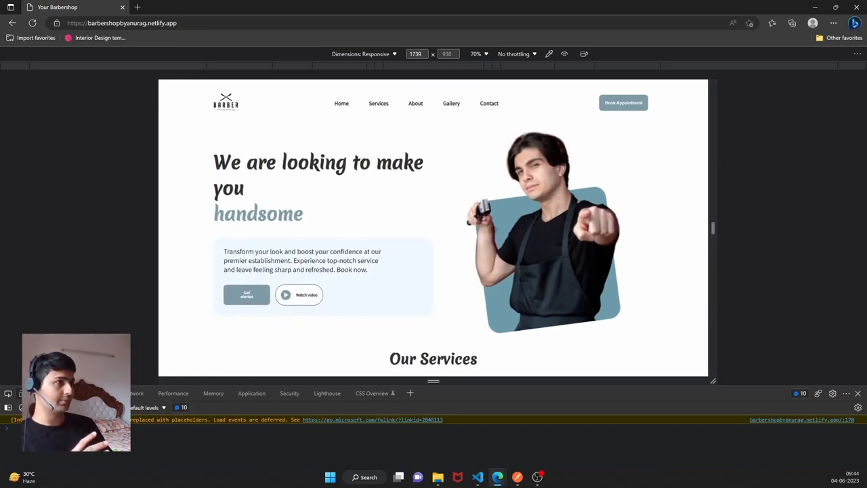
scroll("down", 3)
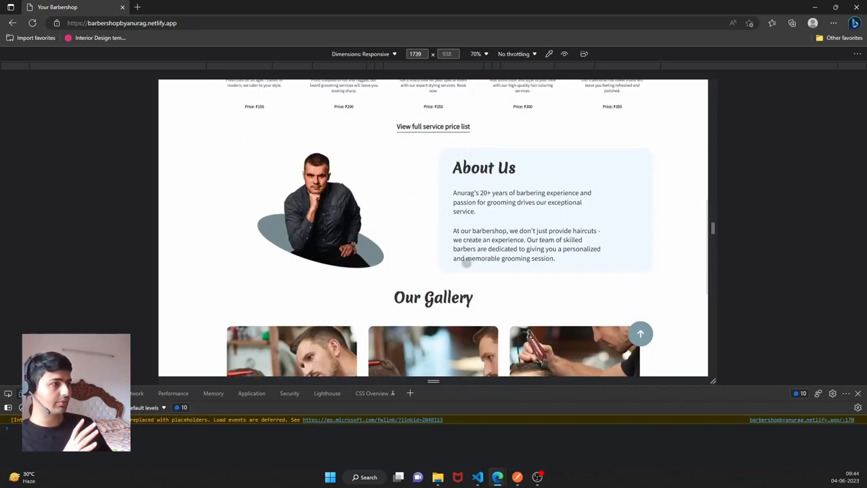
scroll("up", 3)
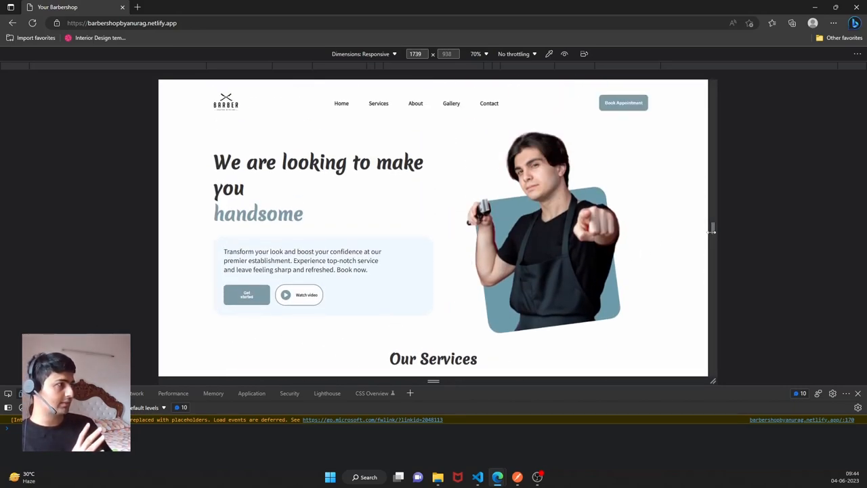
left_click_drag(711, 228, 661, 226)
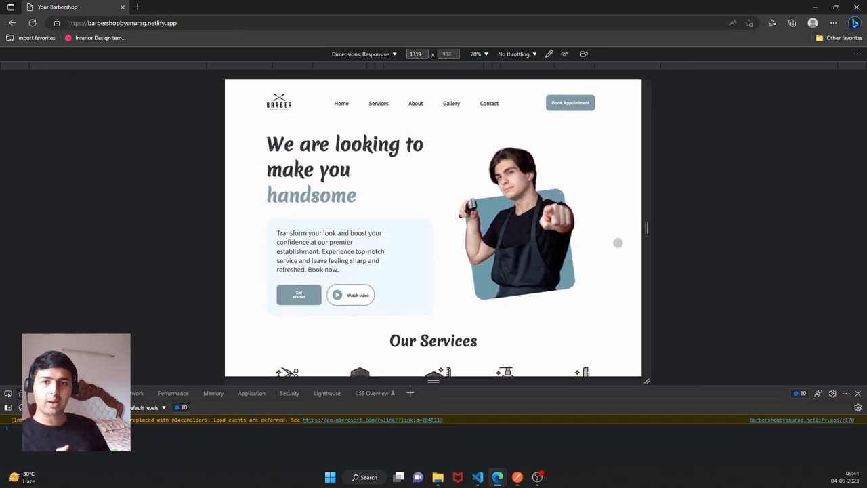
Step: Scroll the page and close the booking popup
scroll("down", 3)
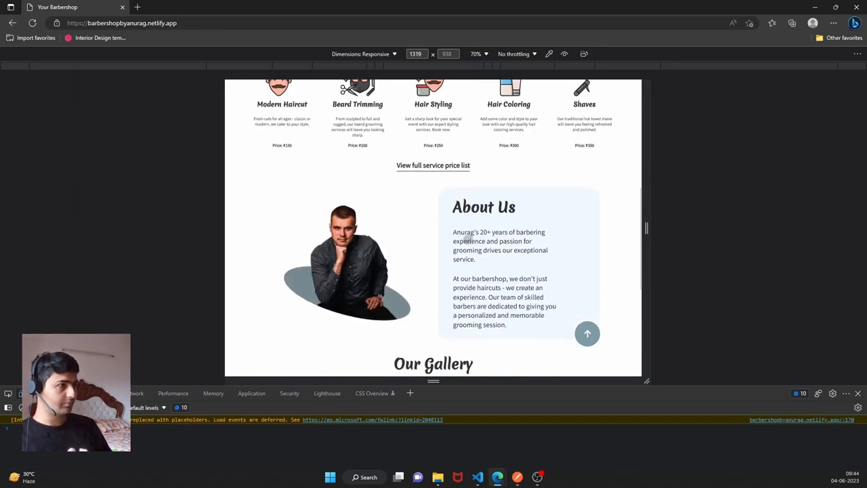
scroll("up", 3)
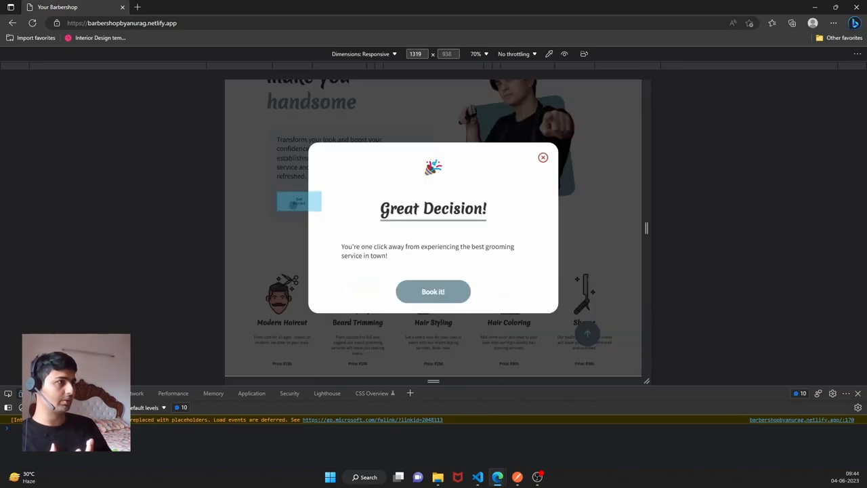
left_click(543, 157)
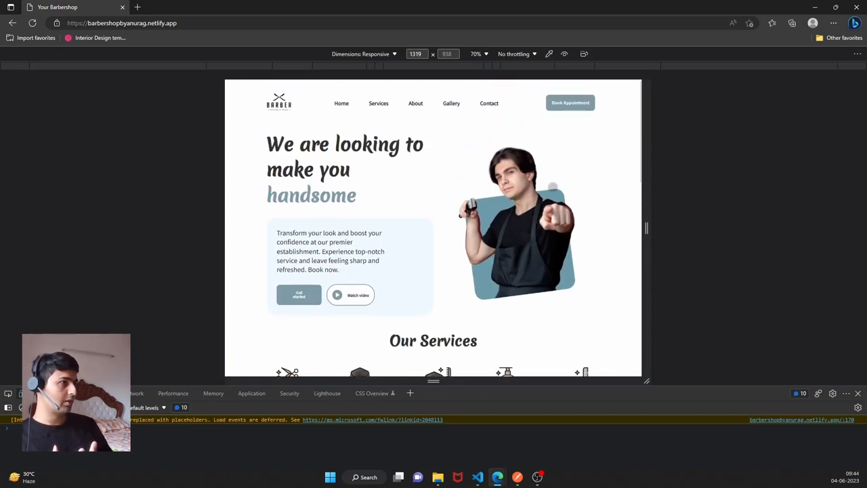
Step: Narrow the viewport through 1293, 1087, 950 and 824 to a tablet width of 810 pixels
left_click_drag(646, 228, 637, 228)
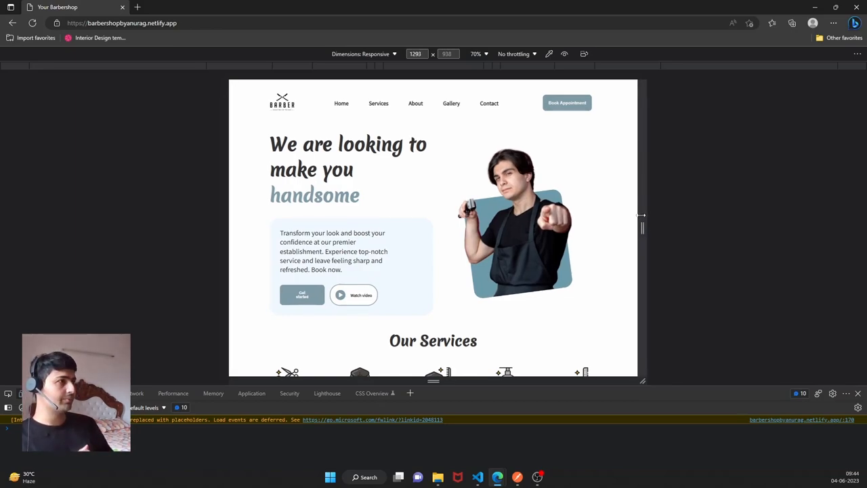
left_click_drag(643, 215, 608, 208)
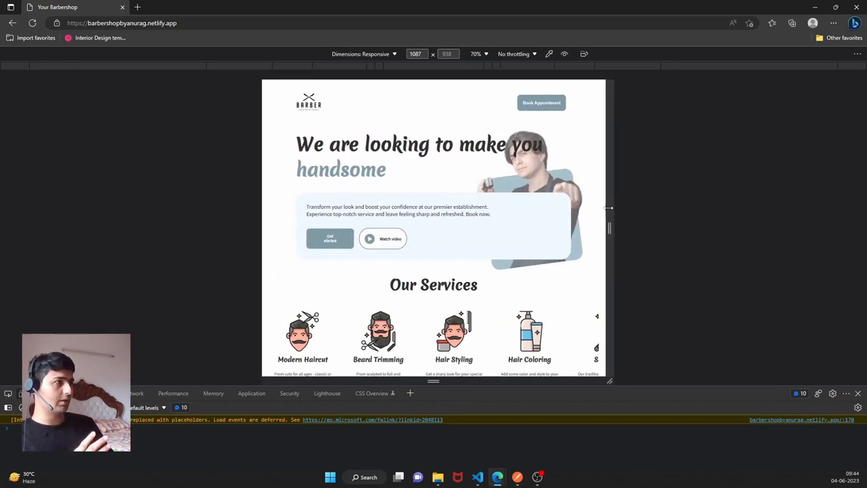
left_click_drag(608, 208, 608, 187)
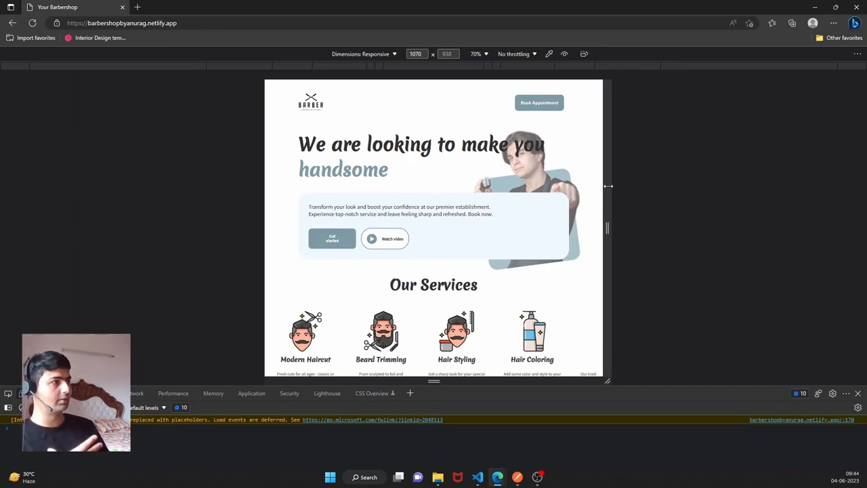
left_click_drag(608, 187, 589, 182)
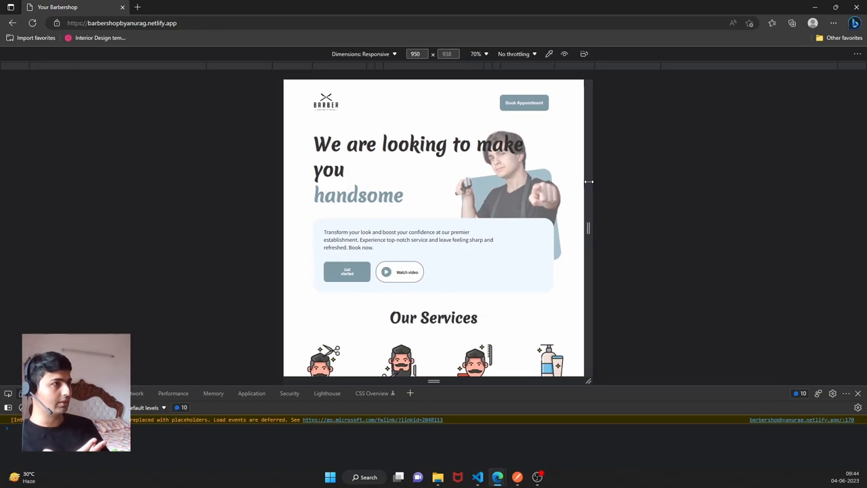
left_click_drag(589, 182, 569, 179)
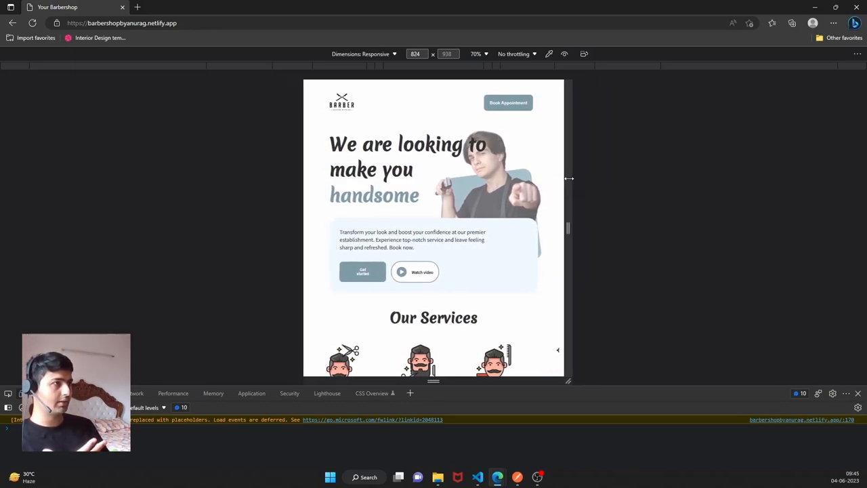
left_click_drag(570, 178, 561, 195)
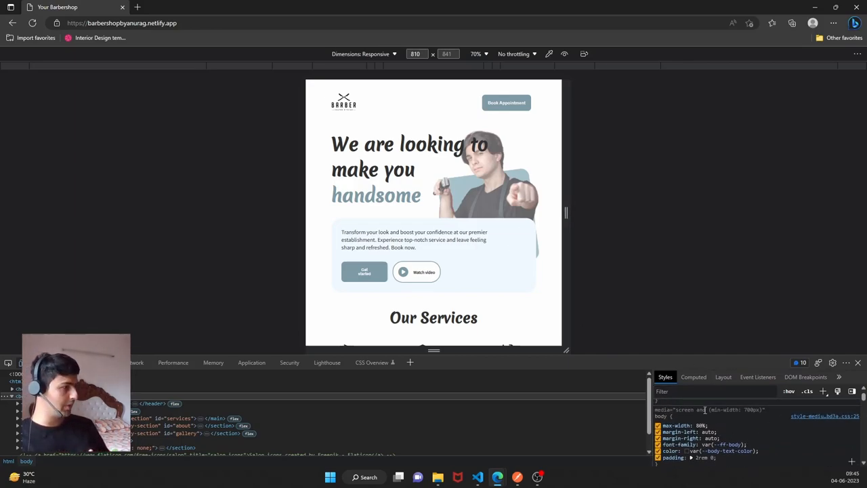
Step: Scroll to services, open and close the full price list, then scroll through about and gallery
scroll("down", 3)
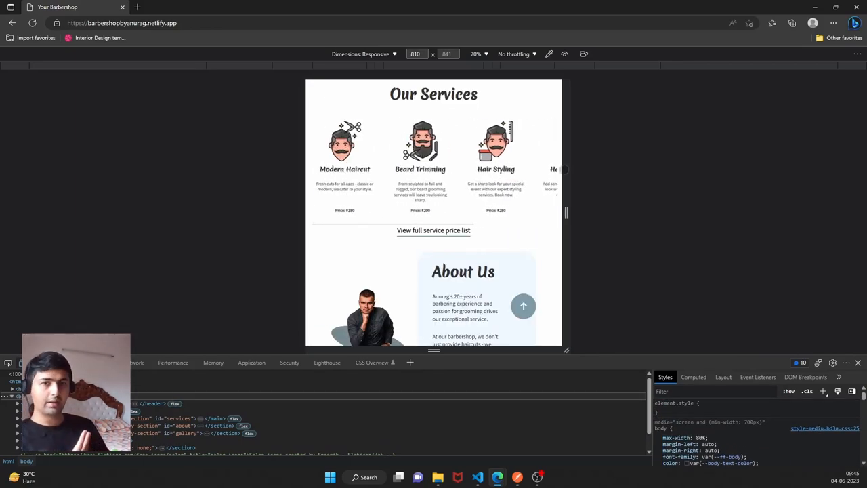
left_click(433, 230)
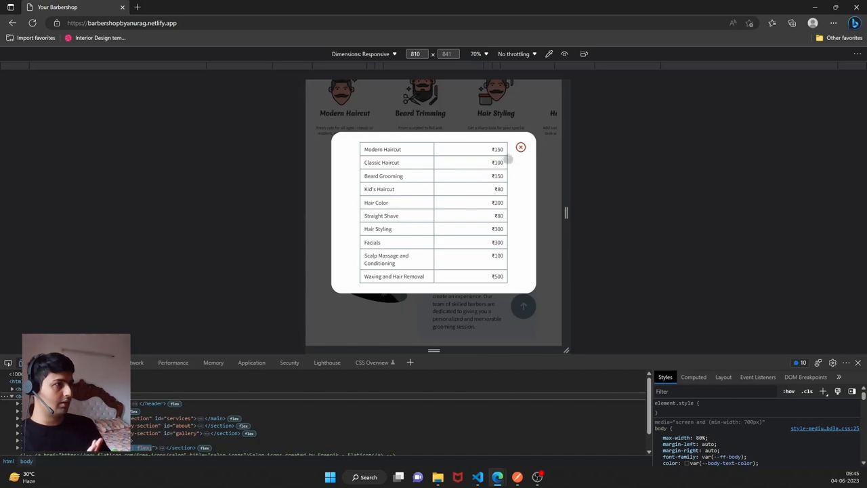
left_click(521, 147)
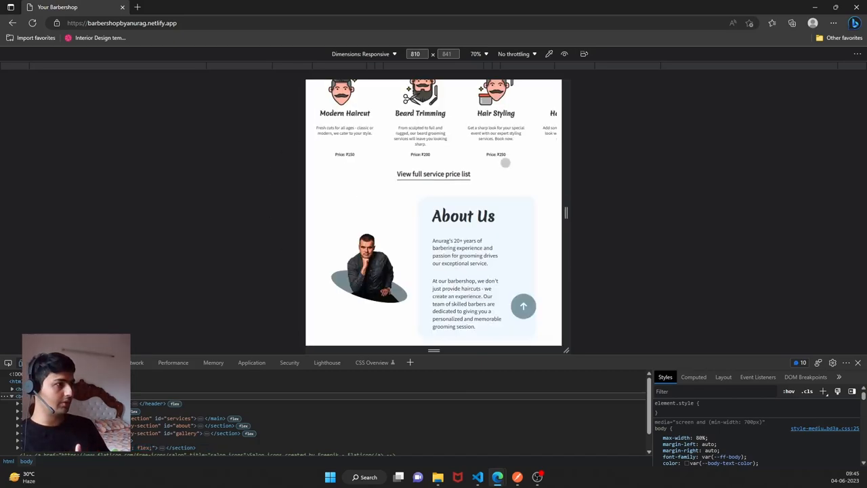
scroll("down", 3)
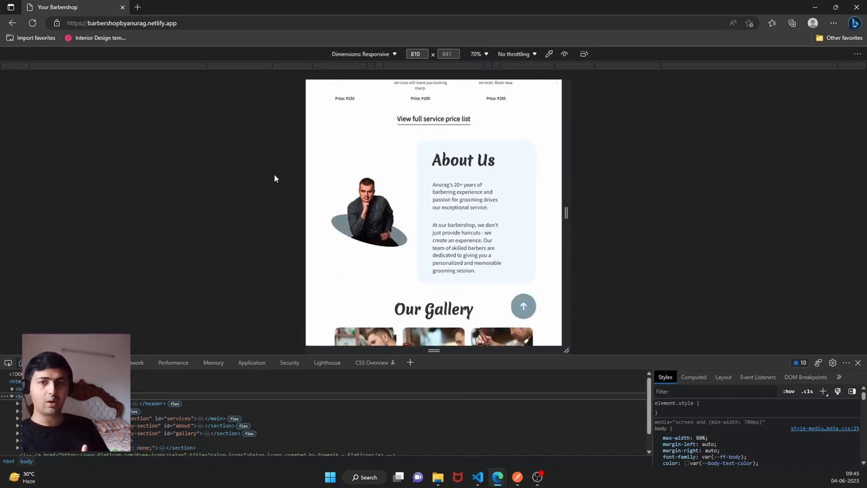
scroll("down", 3)
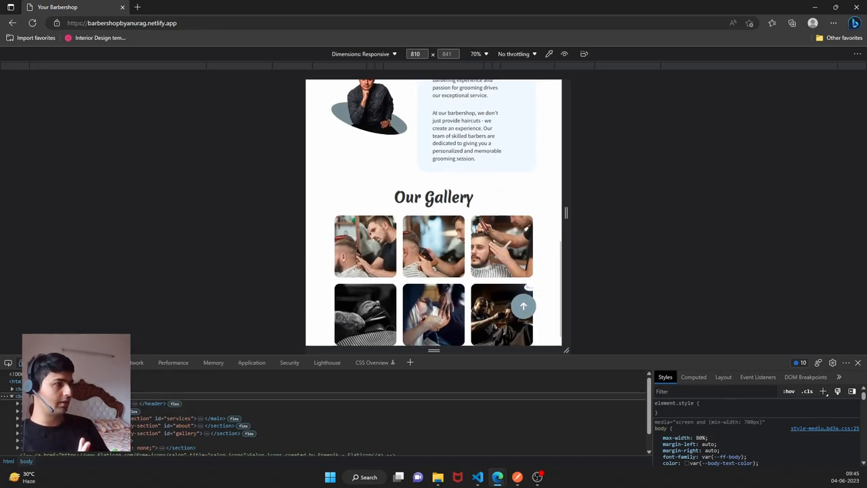
scroll("up", 3)
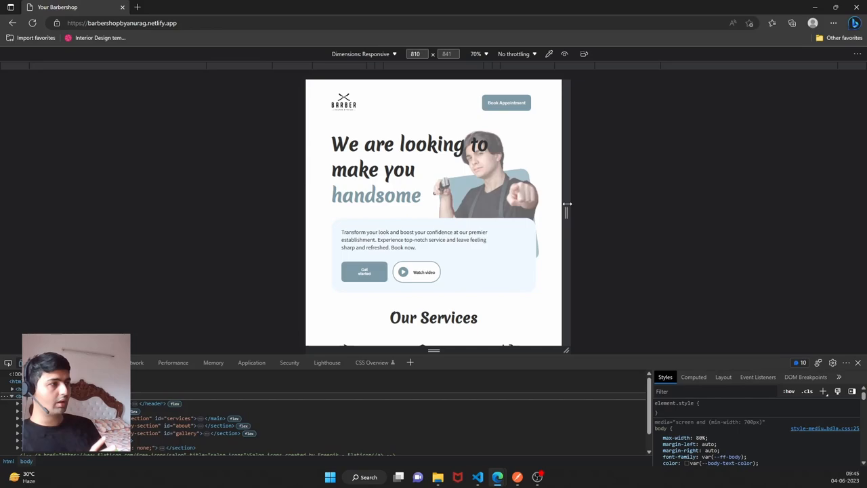
Step: Squeeze the viewport through 544, 309 and 215 pixels, then widen back to about 372 pixels
left_click_drag(568, 203, 528, 197)
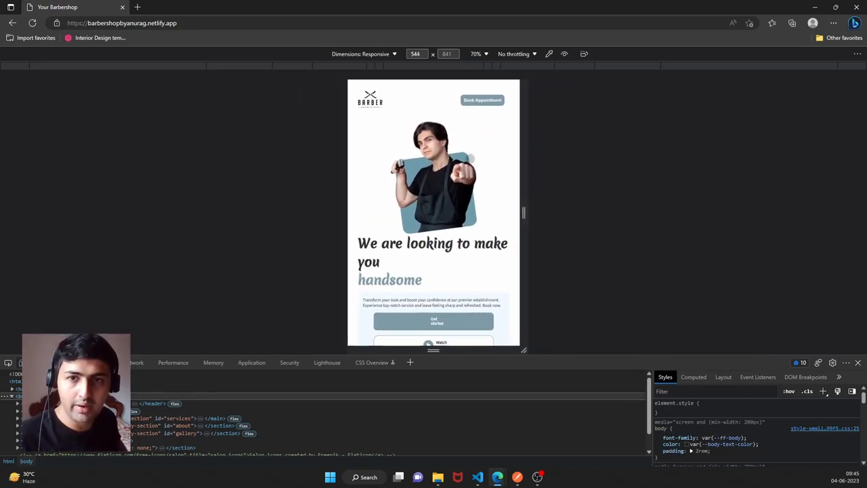
scroll("down", 3)
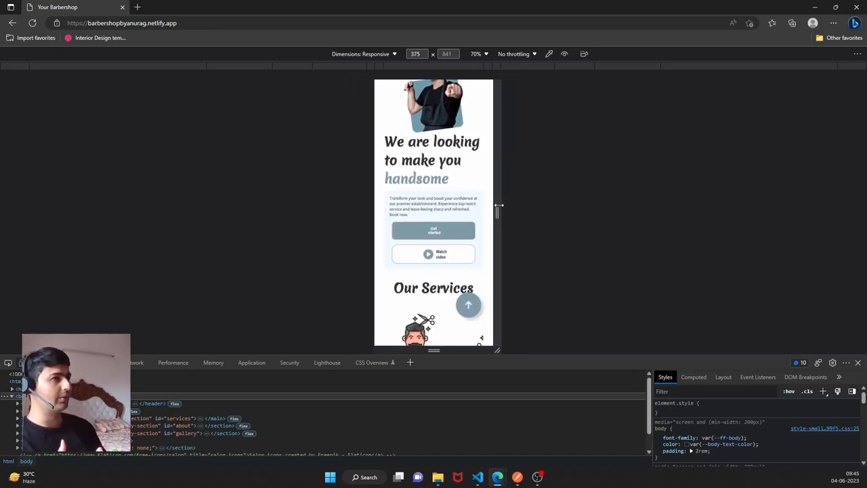
left_click_drag(500, 210, 487, 210)
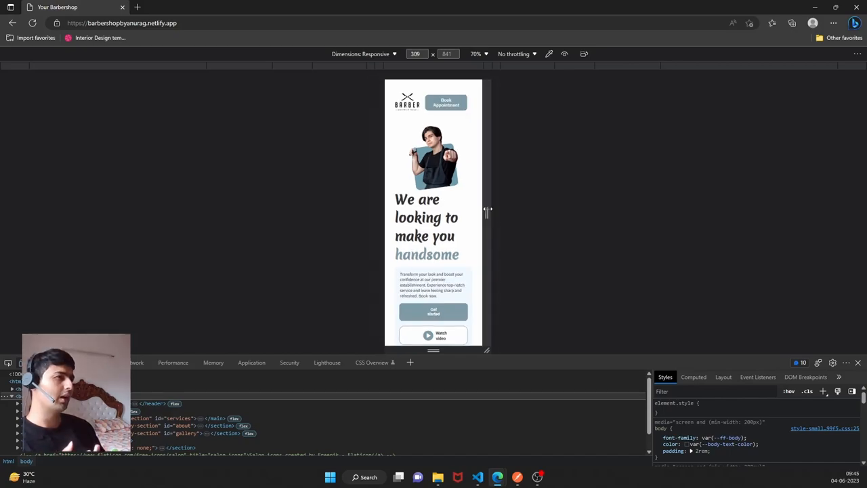
left_click_drag(488, 210, 473, 210)
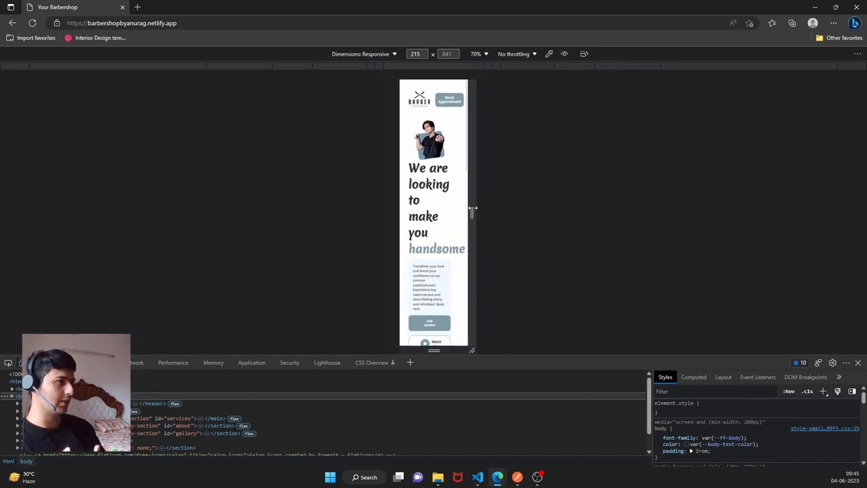
left_click_drag(473, 210, 486, 210)
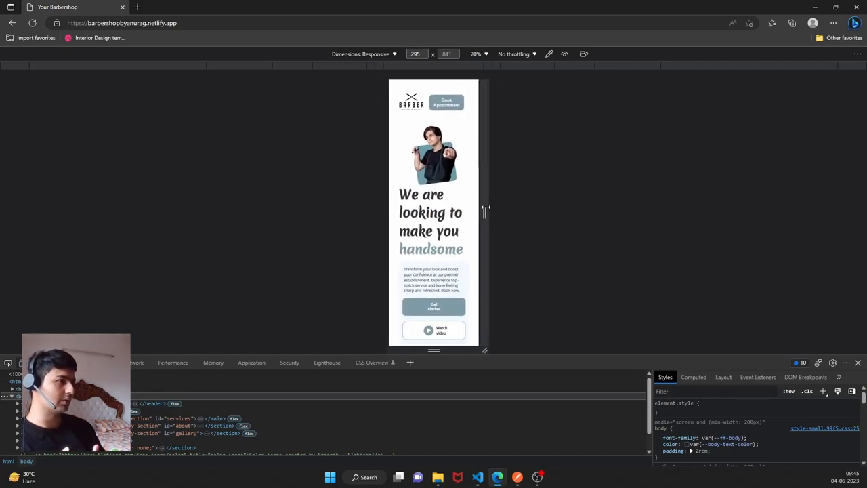
left_click_drag(485, 212, 488, 212)
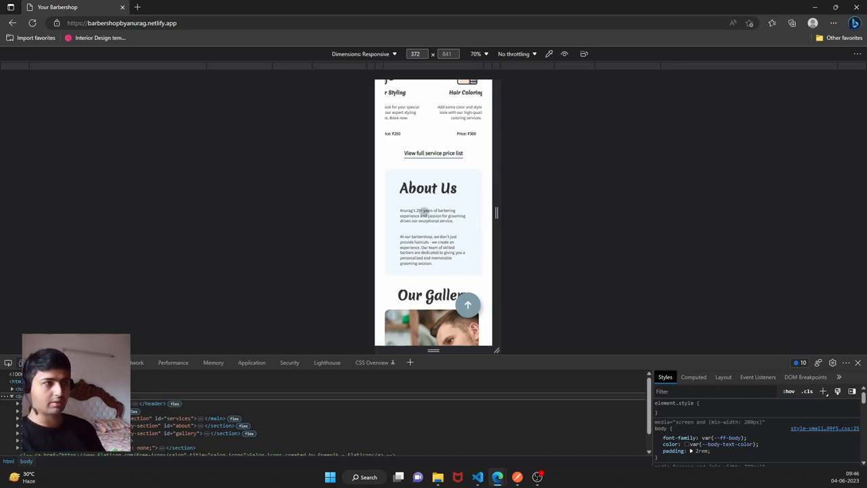
scroll("down", 3)
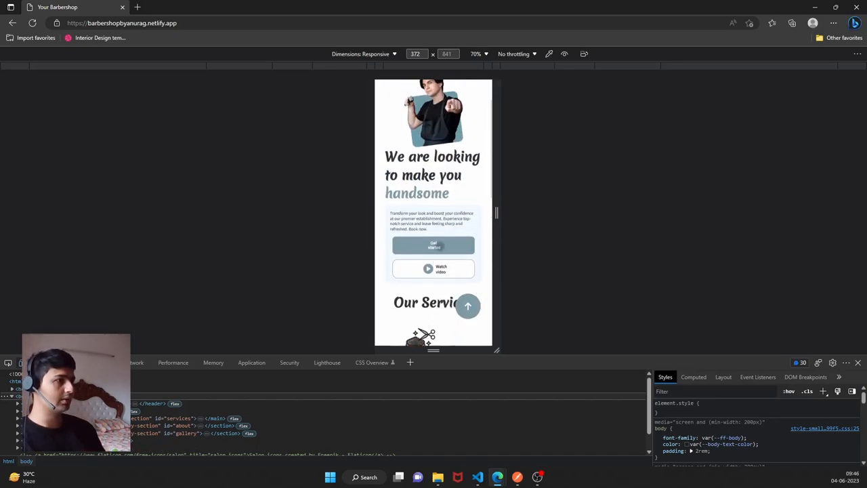
scroll("up", 3)
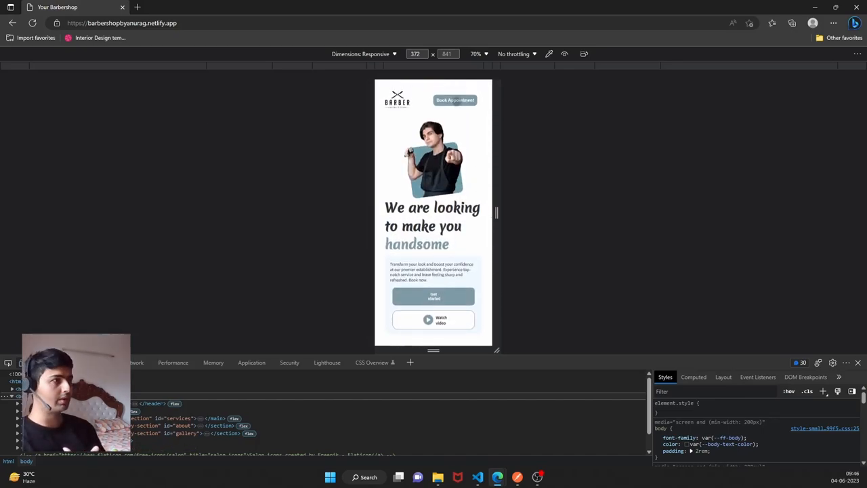
left_click(455, 99)
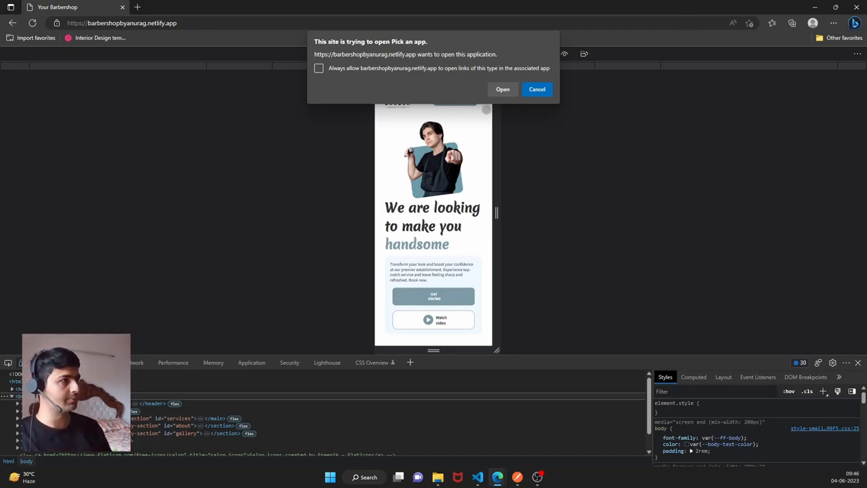
left_click(537, 89)
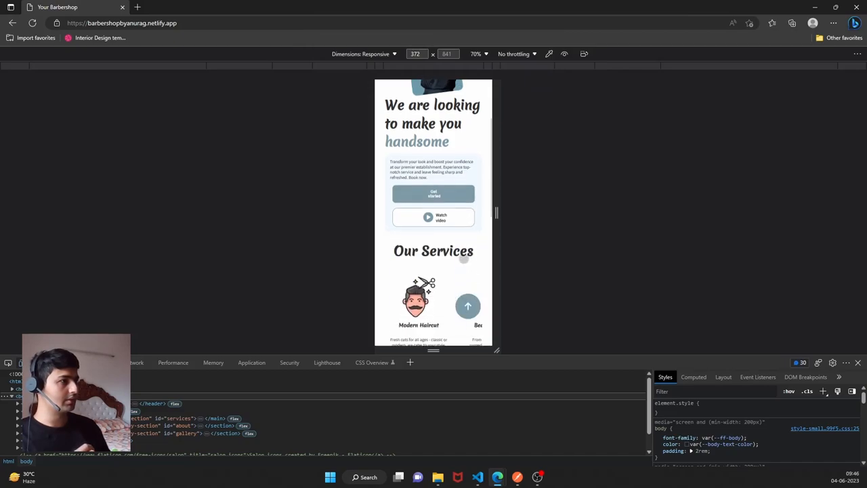
Step: Scroll the mobile view, then scroll the full-width desktop page toward the services section
scroll("down", 3)
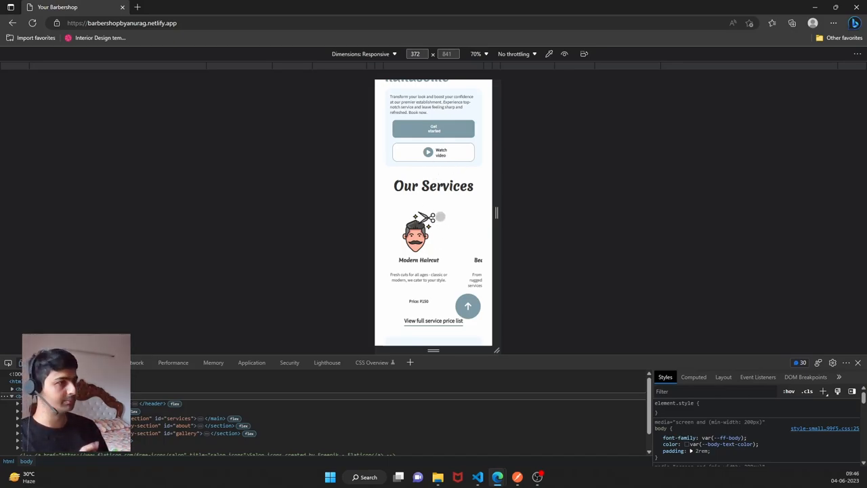
scroll("up", 3)
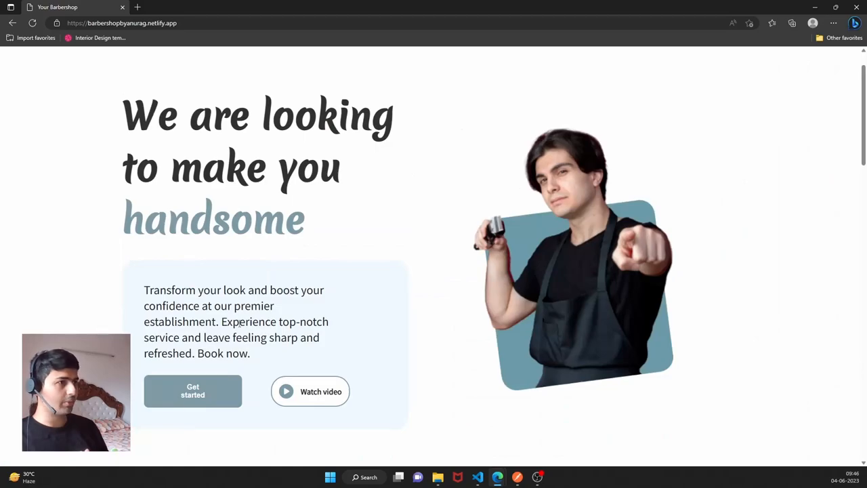
scroll("down", 3)
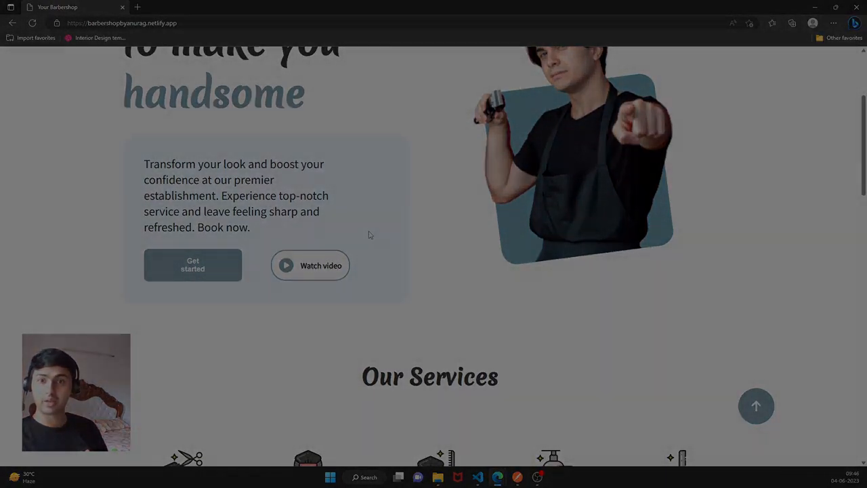